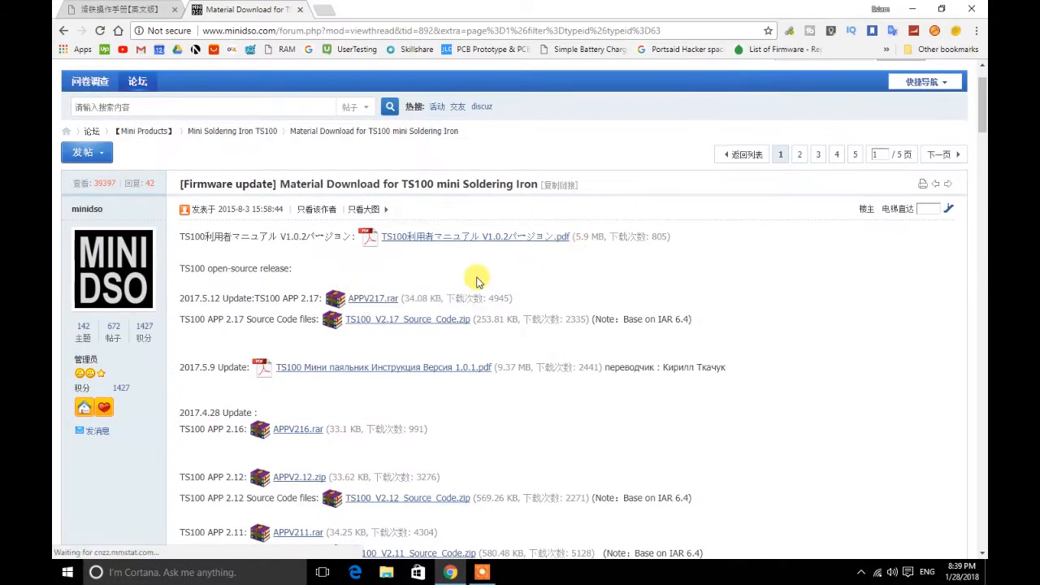
pyautogui.moveTo(402, 288)
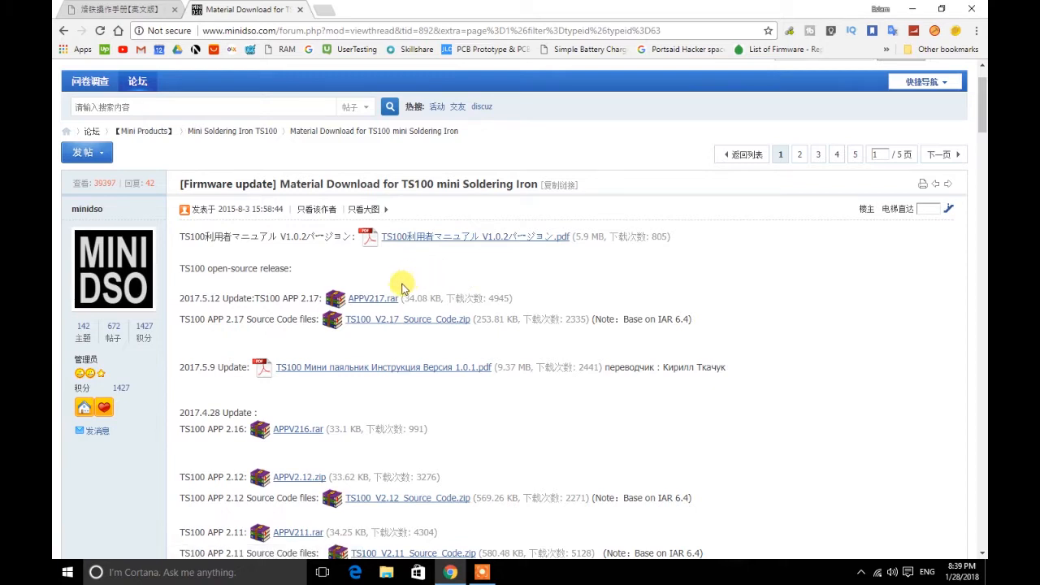
pyautogui.moveTo(373, 298)
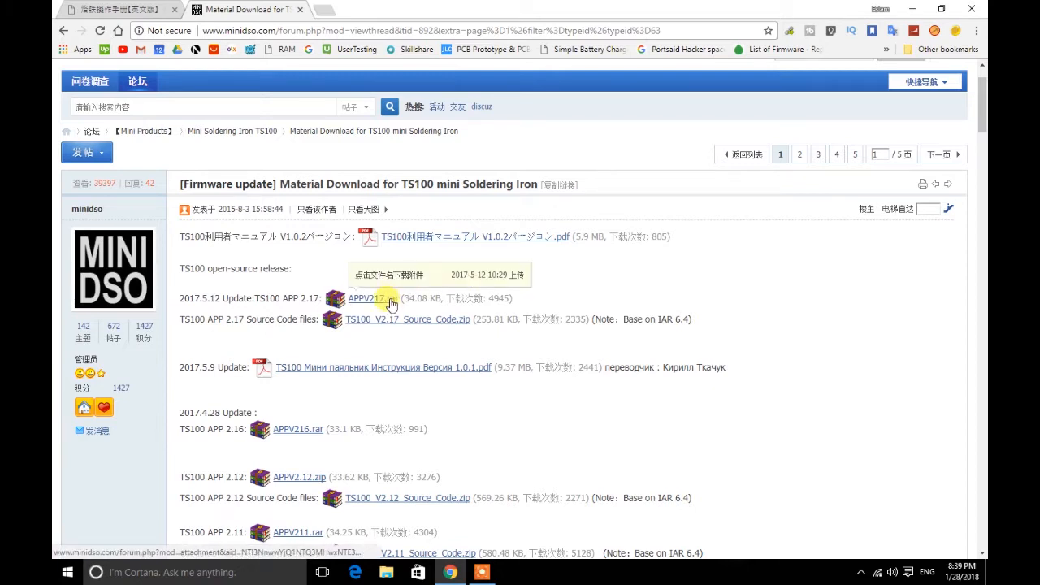
# Download the APPV217.rar firmware archive from the 2017.5.12 update entry.
pyautogui.click(367, 298)
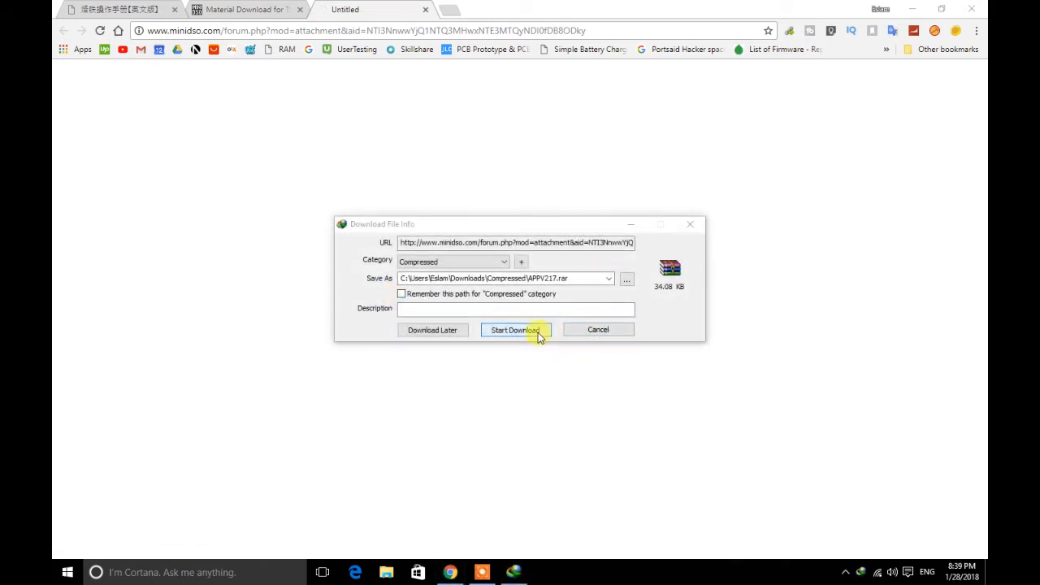
# Finish downloading APPV217.rar and open it in WinRAR, showing APPV217.hex and V2.17.txt.
pyautogui.click(514, 330)
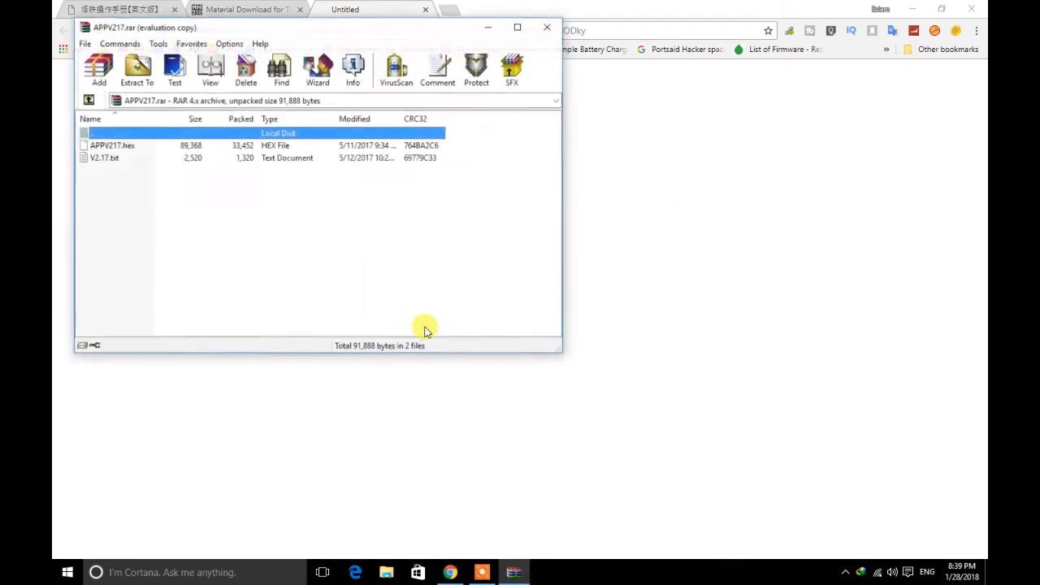
pyautogui.moveTo(833, 57)
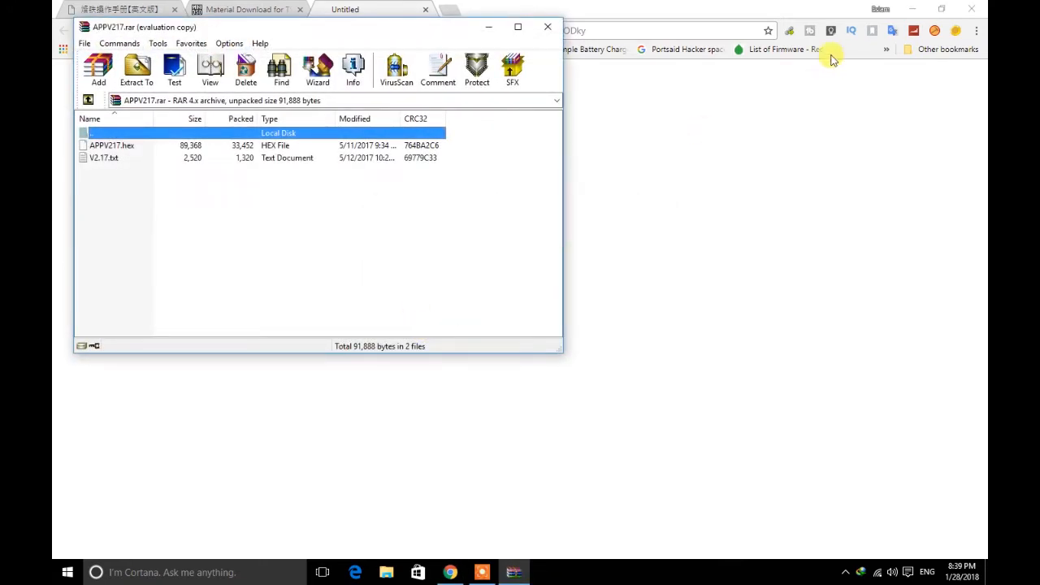
pyautogui.click(67, 572)
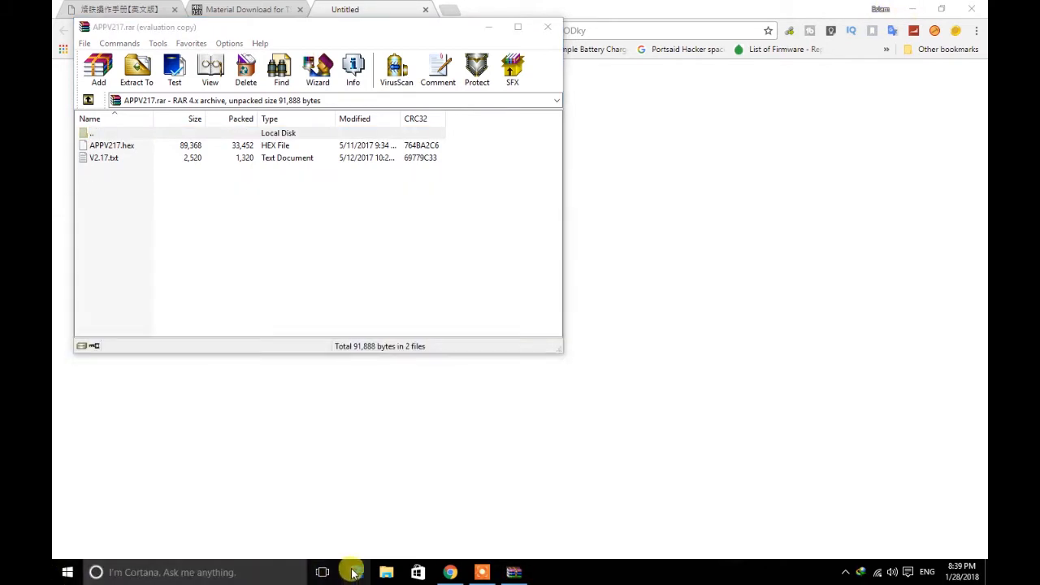
# Open File Explorer on This PC to show the BED99909 (M:) drive.
pyautogui.click(386, 572)
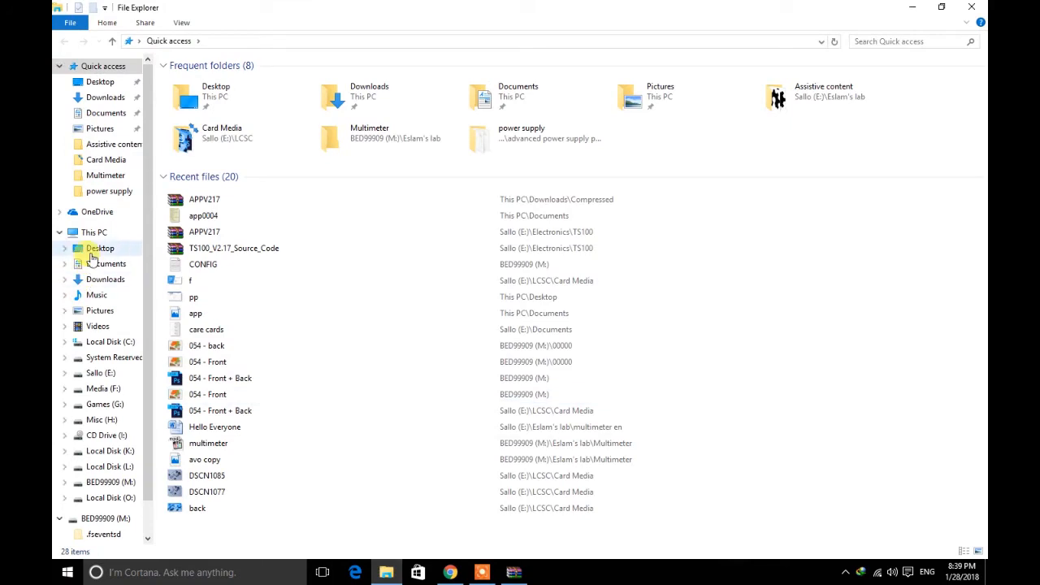
pyautogui.click(94, 232)
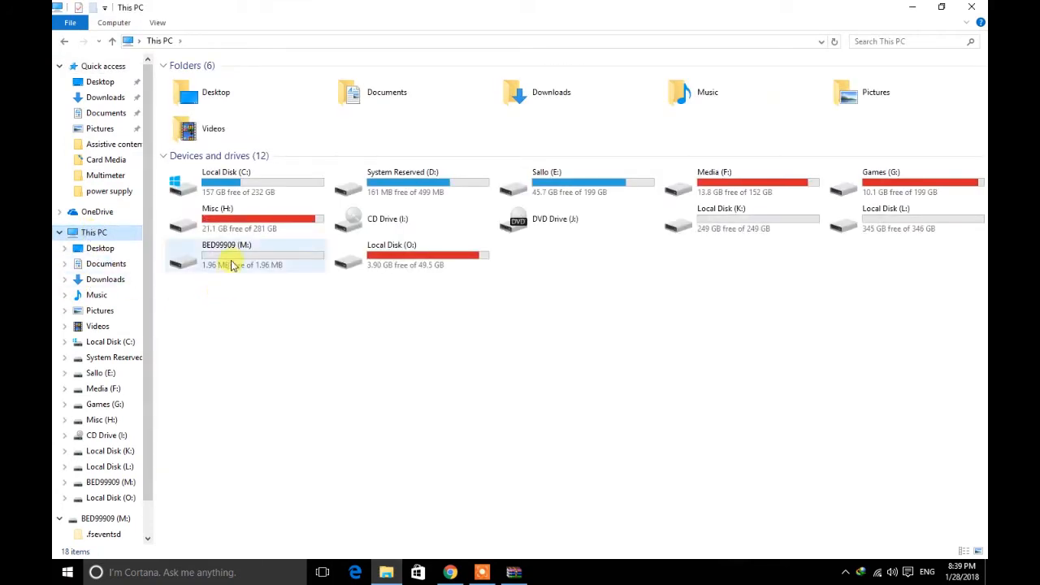
pyautogui.moveTo(214, 306)
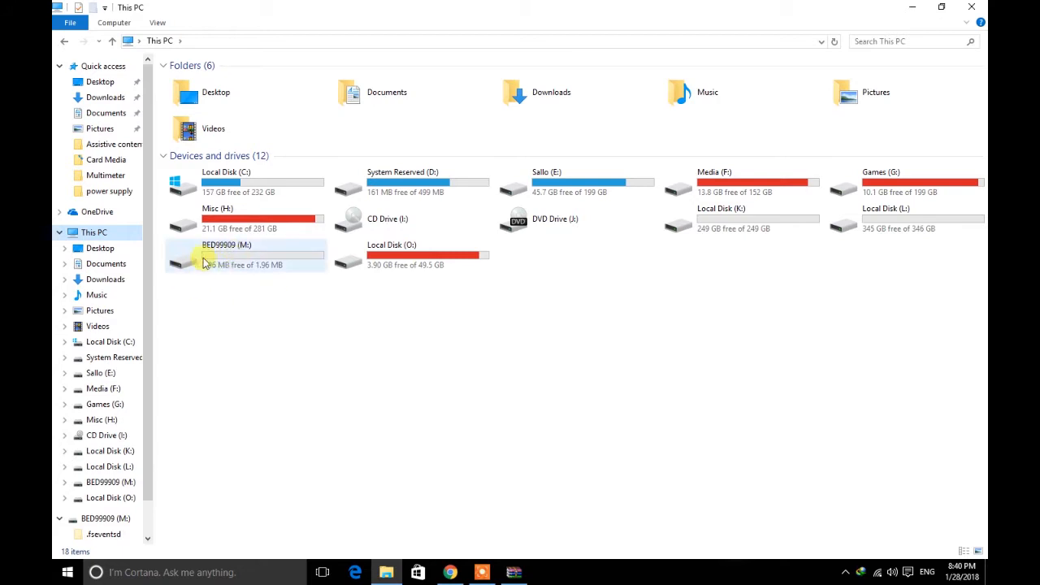
pyautogui.moveTo(224, 265)
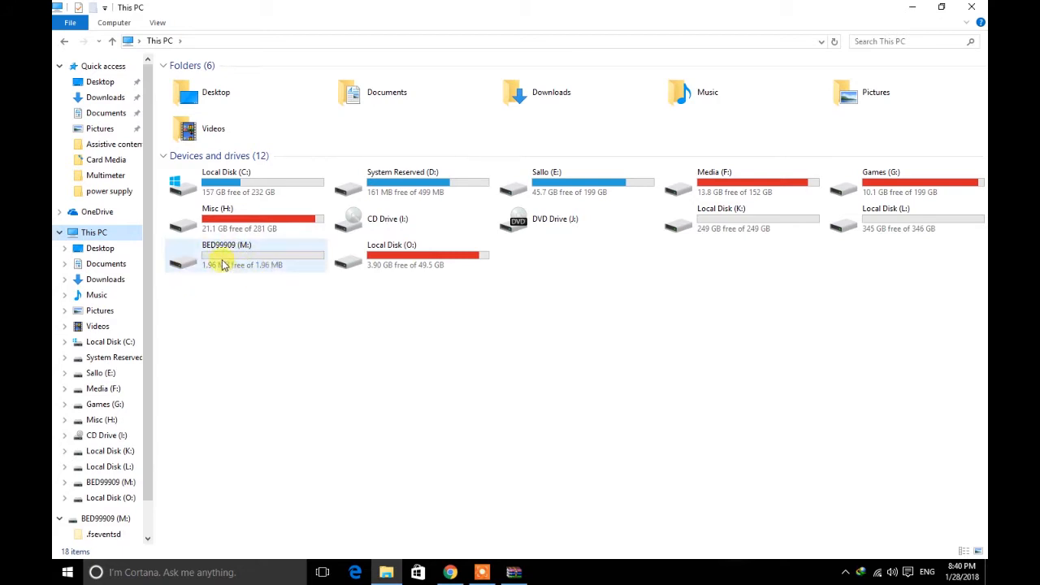
pyautogui.moveTo(230, 258)
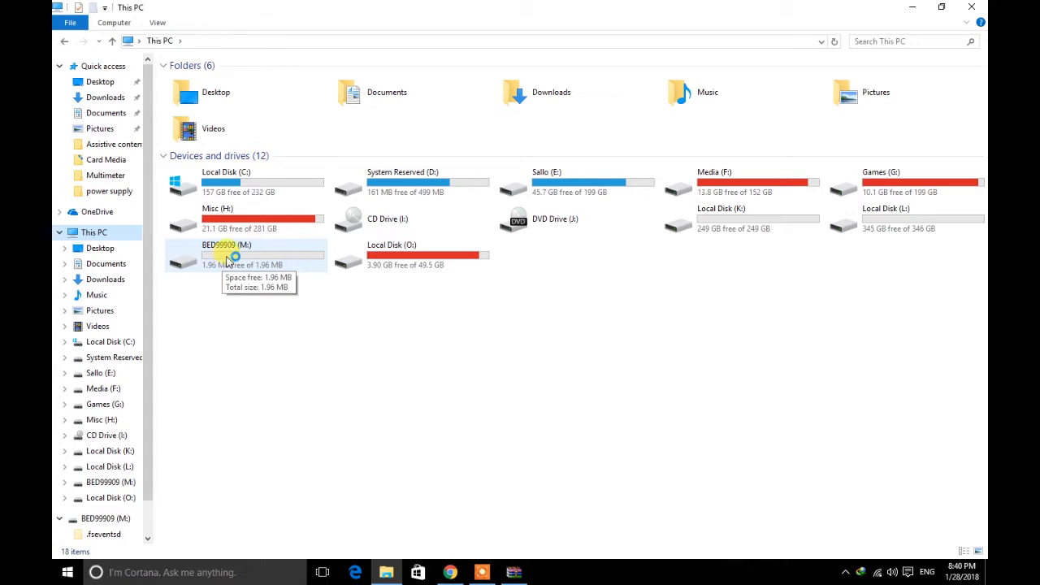
# Copy APPV217.hex from WinRAR onto drive M:, where it appears as APPV217.RDY.
pyautogui.doubleClick(227, 255)
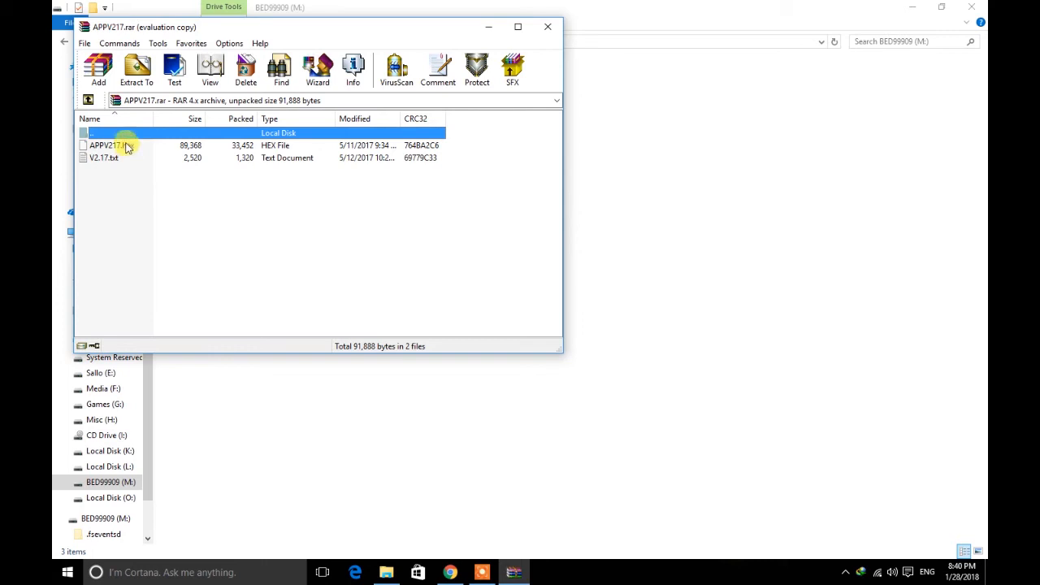
pyautogui.click(114, 145)
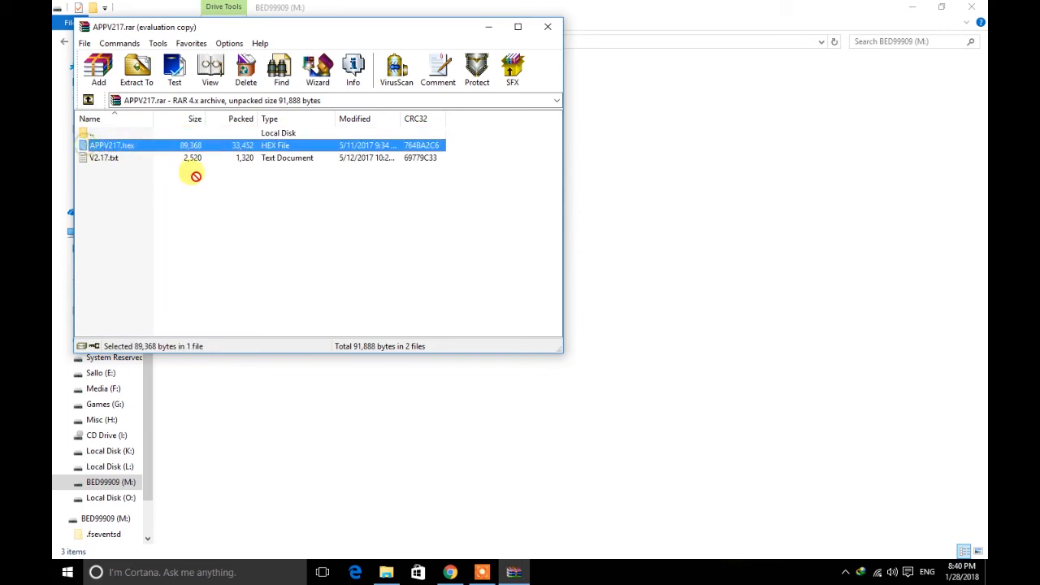
pyautogui.click(548, 27)
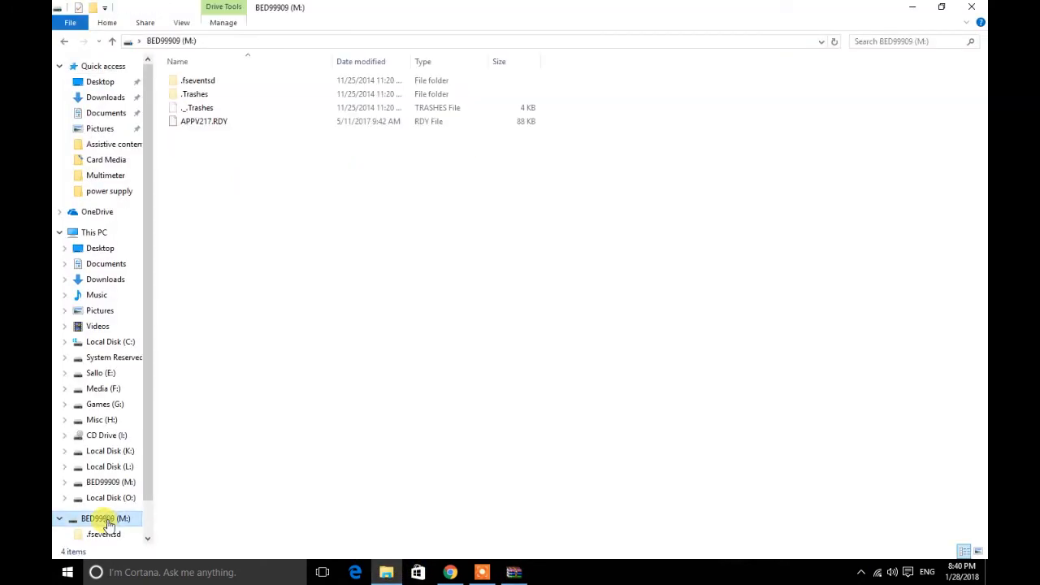
pyautogui.click(204, 121)
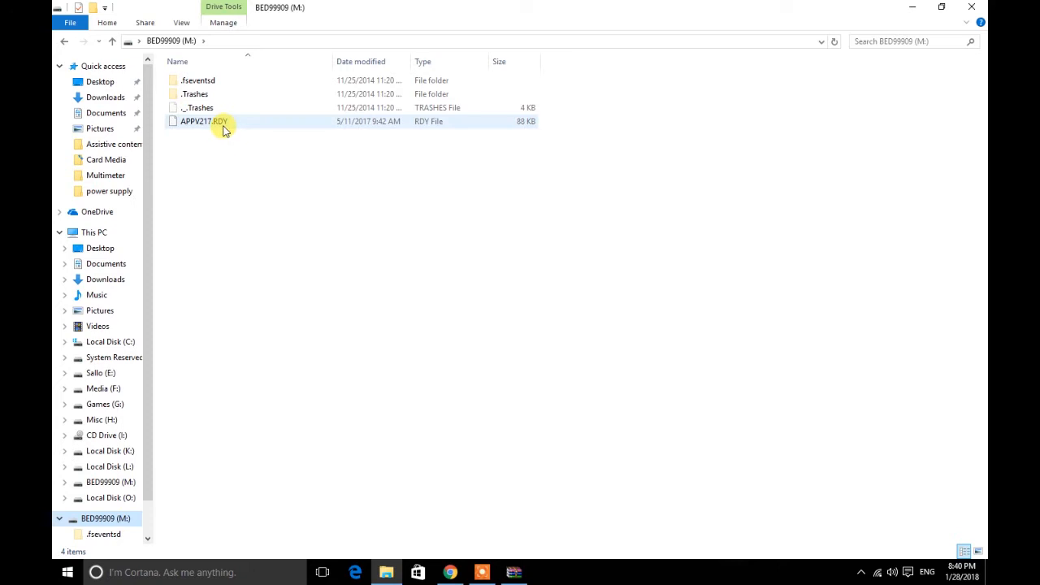
pyautogui.moveTo(221, 121)
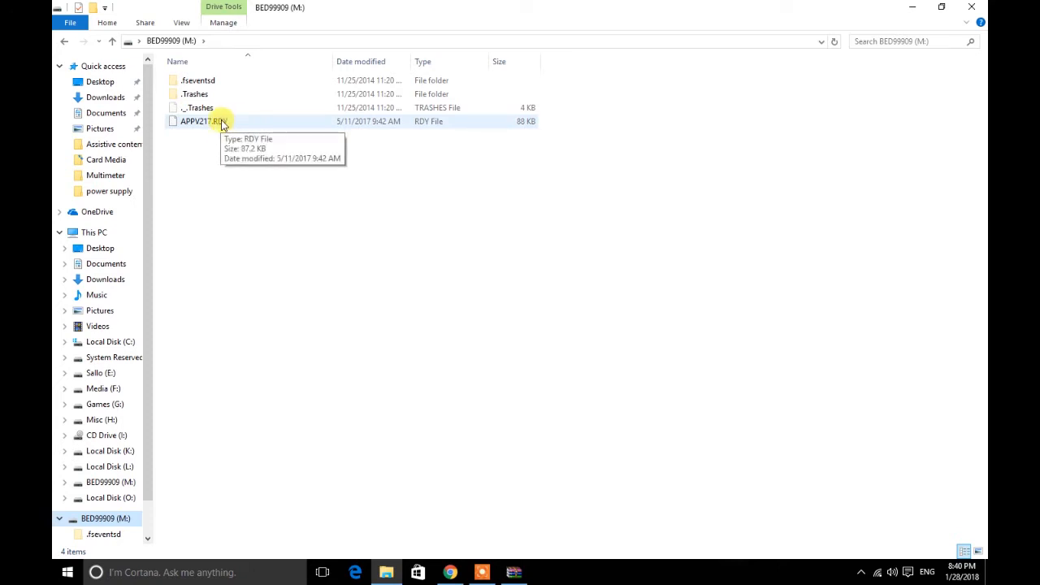
pyautogui.moveTo(221, 121)
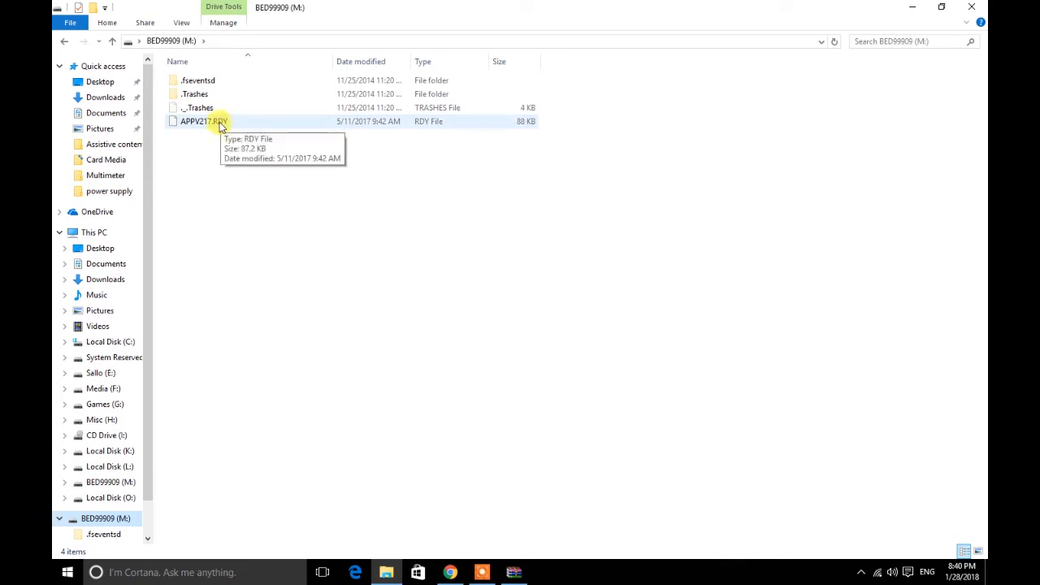
pyautogui.moveTo(231, 123)
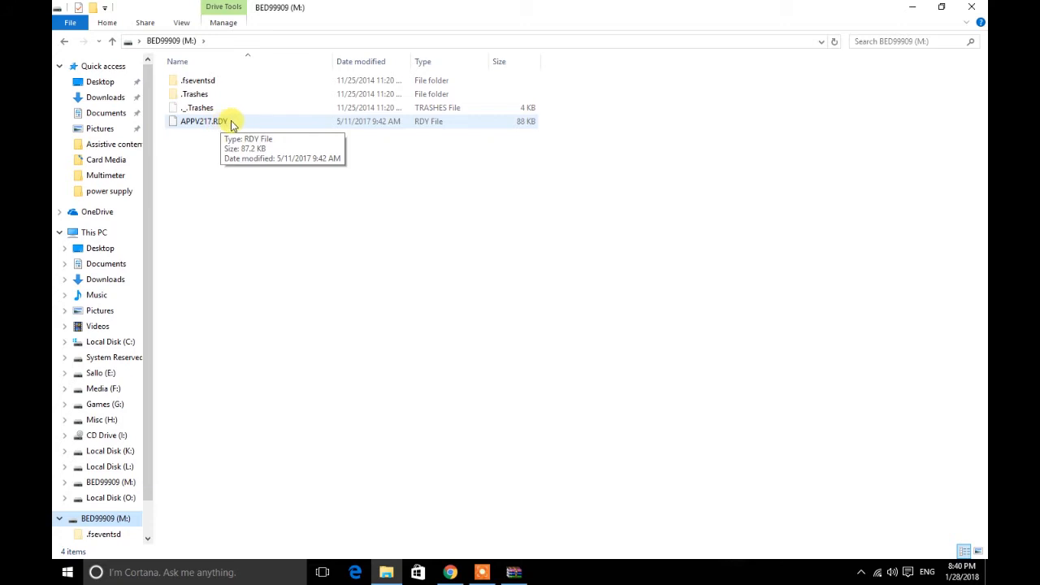